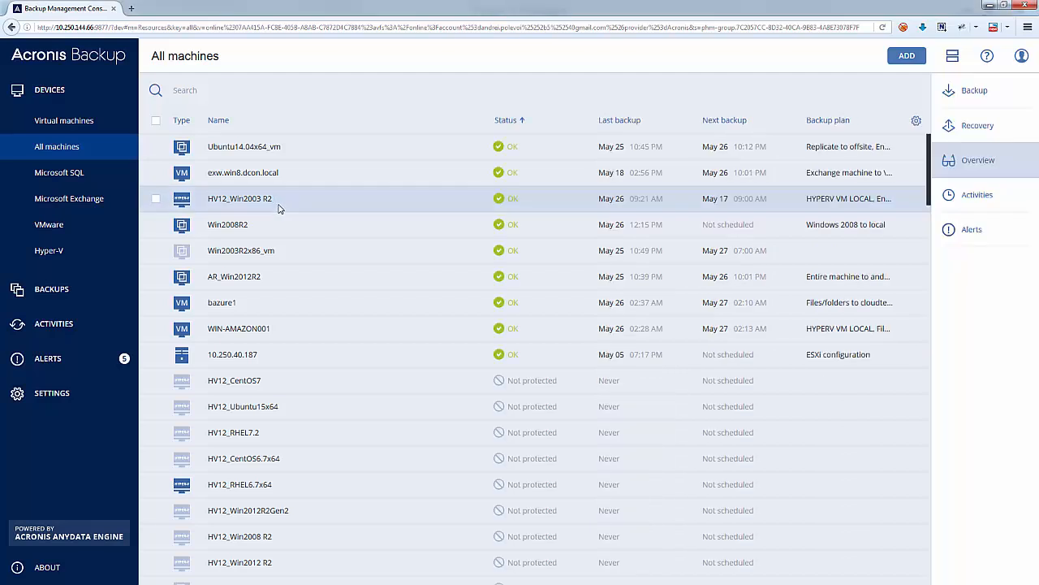
{"action": "mouse_move", "coordinate": [977, 131]}
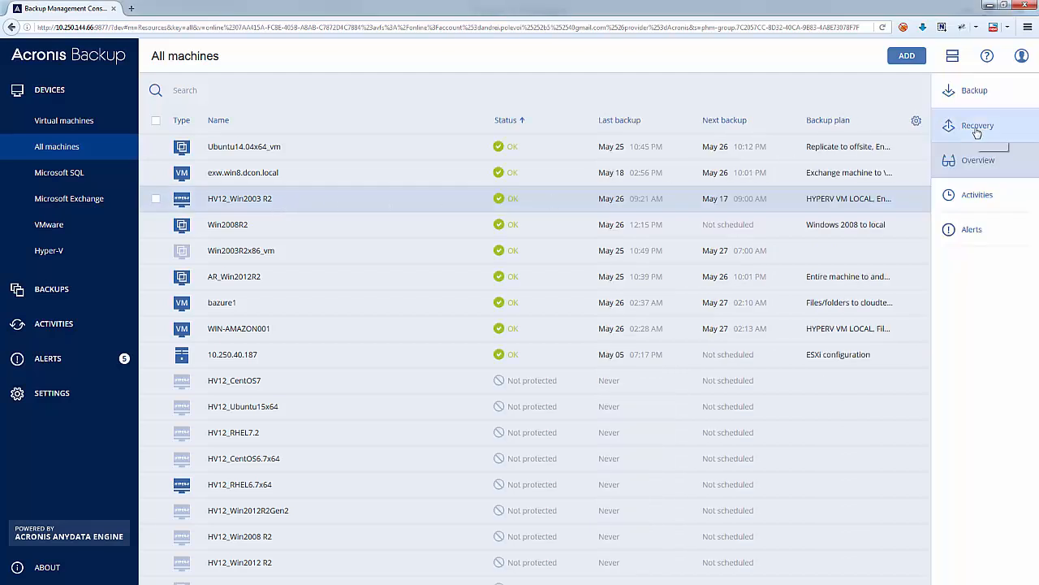
Show the recovery points for HV12_Win2003 R2, with the latest from today at 09:20.
{"action": "left_click", "coordinate": [978, 126]}
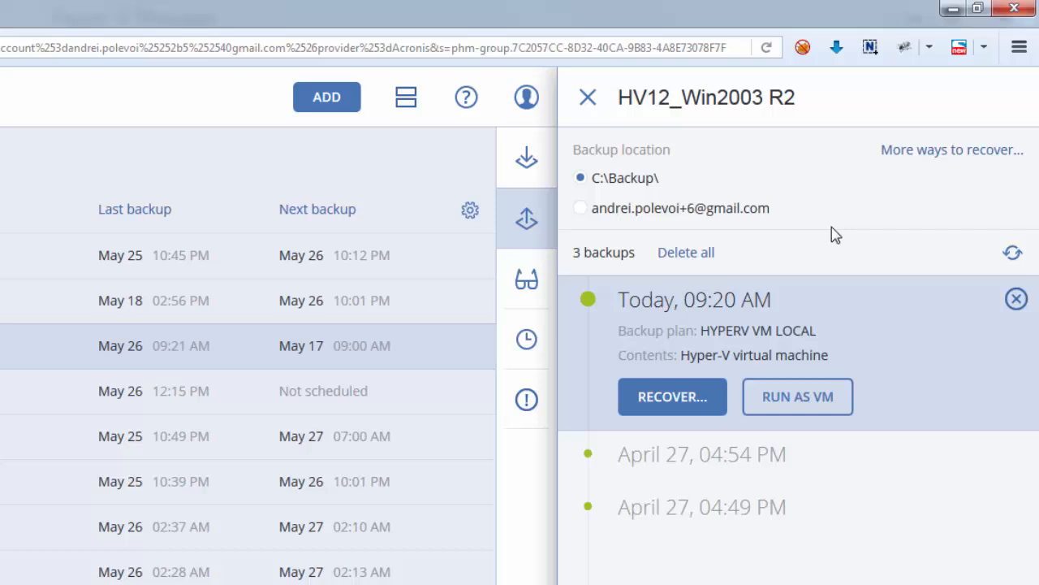
{"action": "mouse_move", "coordinate": [825, 373]}
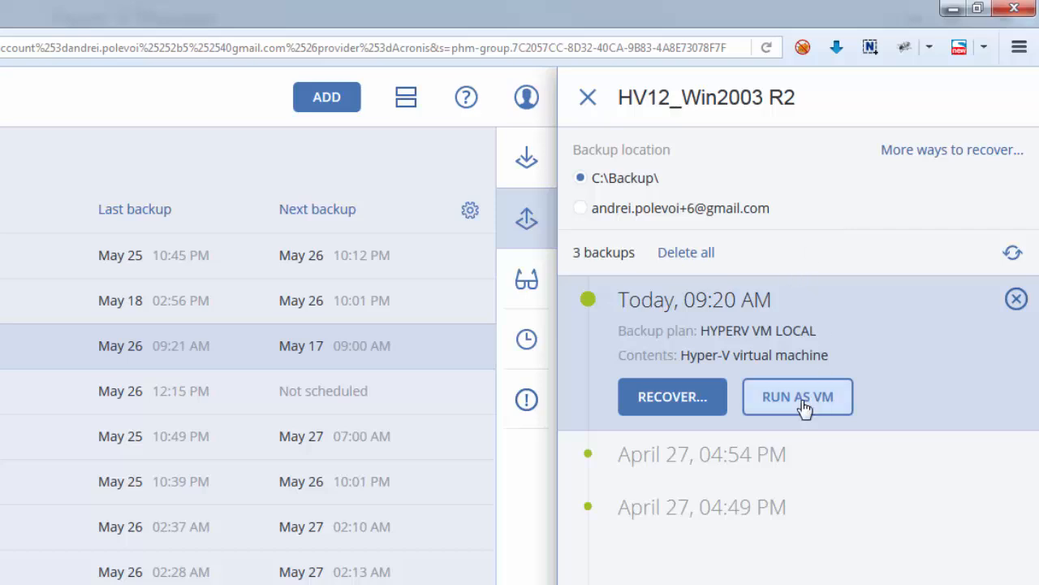
Start running today's 09:20 backup as a VM targeting HV12_Win2003 R2_temp on Hyper-V with 1 GB memory.
{"action": "left_click", "coordinate": [796, 397]}
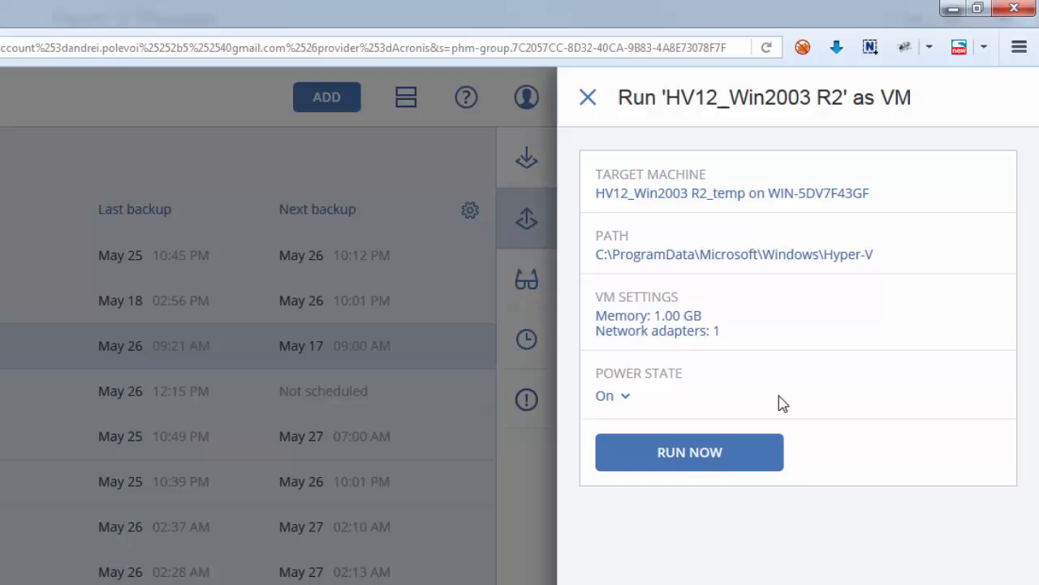
{"action": "mouse_move", "coordinate": [654, 413]}
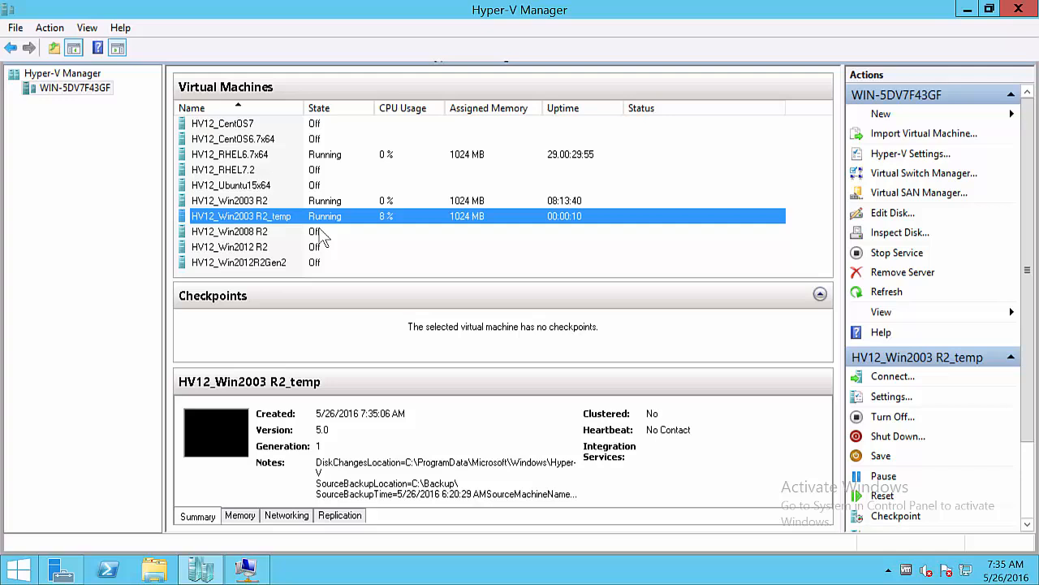
Connect to the running HV12_Win2003 R2_temp virtual machine from Hyper-V Manager.
{"action": "left_click", "coordinate": [892, 377]}
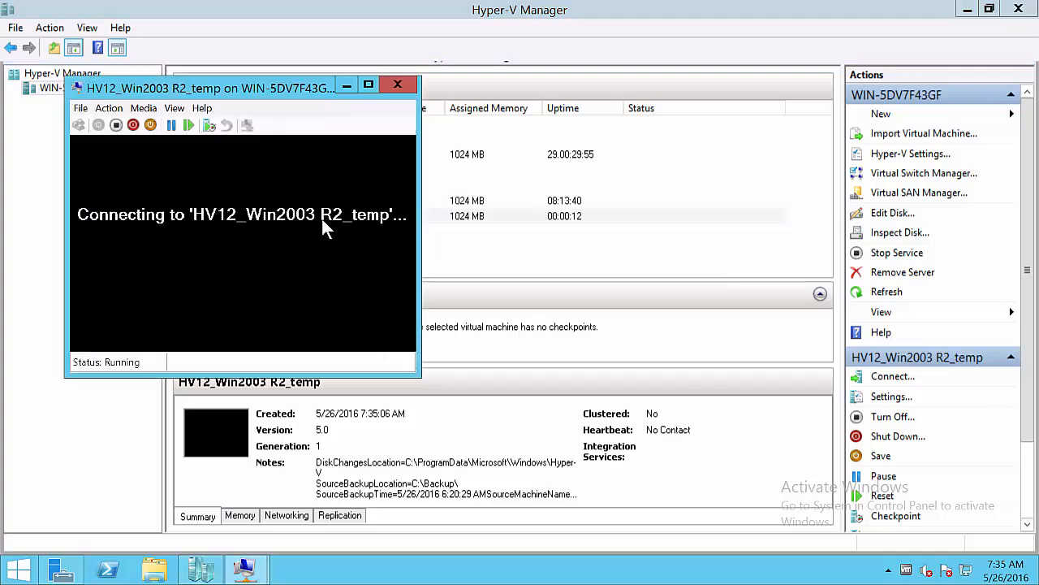